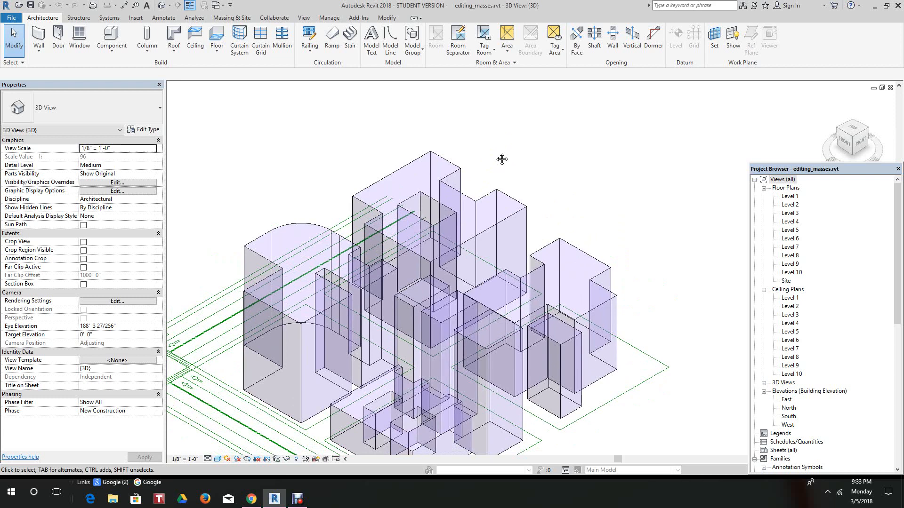
pyautogui.moveTo(495, 198)
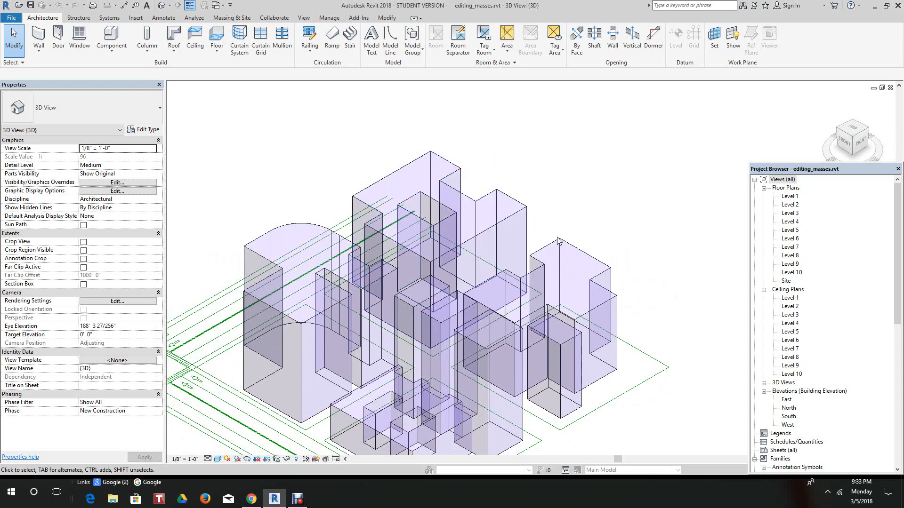
# Step: Select building three, the tall notched mass at the back of the site
pyautogui.click(524, 216)
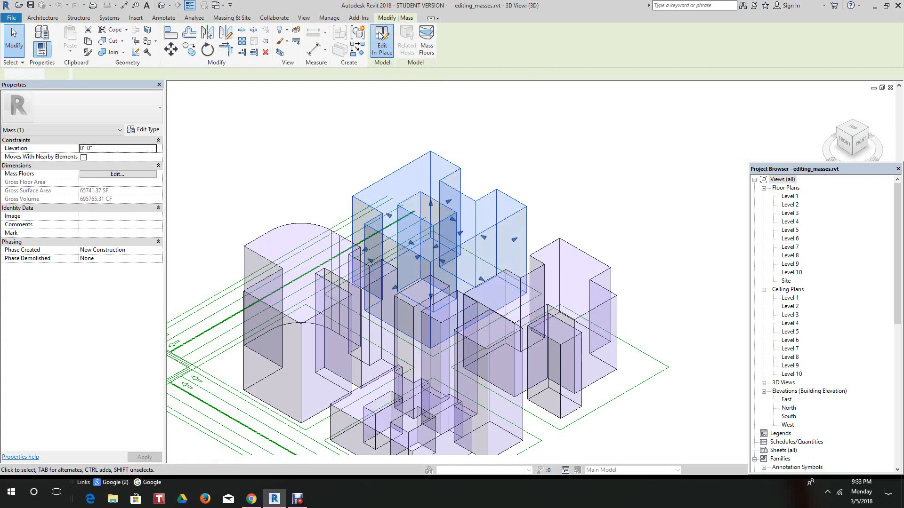
# Step: Edit building three in place and change its tower height from 82' to 100'
pyautogui.click(382, 40)
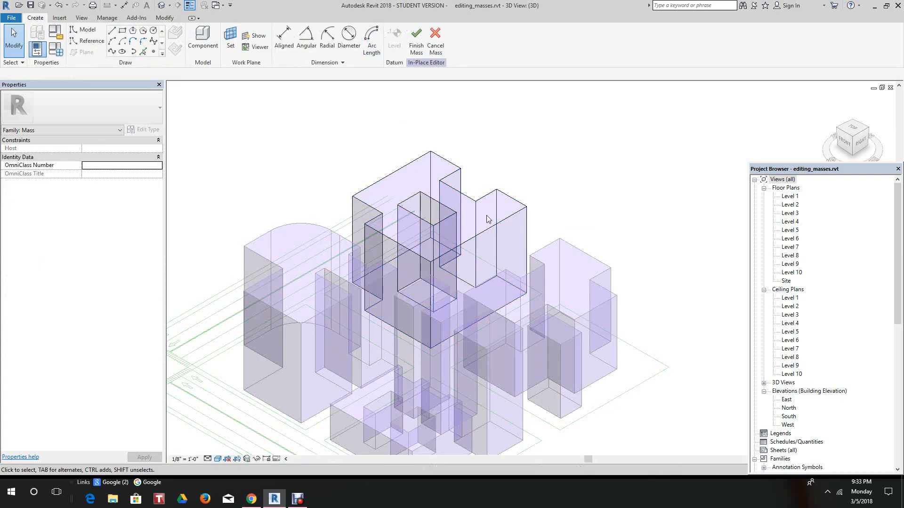
pyautogui.moveTo(494, 225)
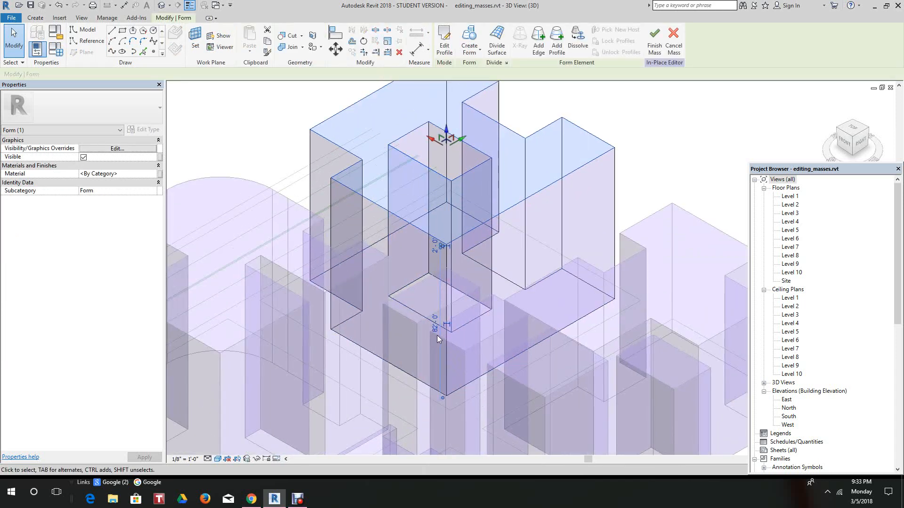
pyautogui.click(432, 323)
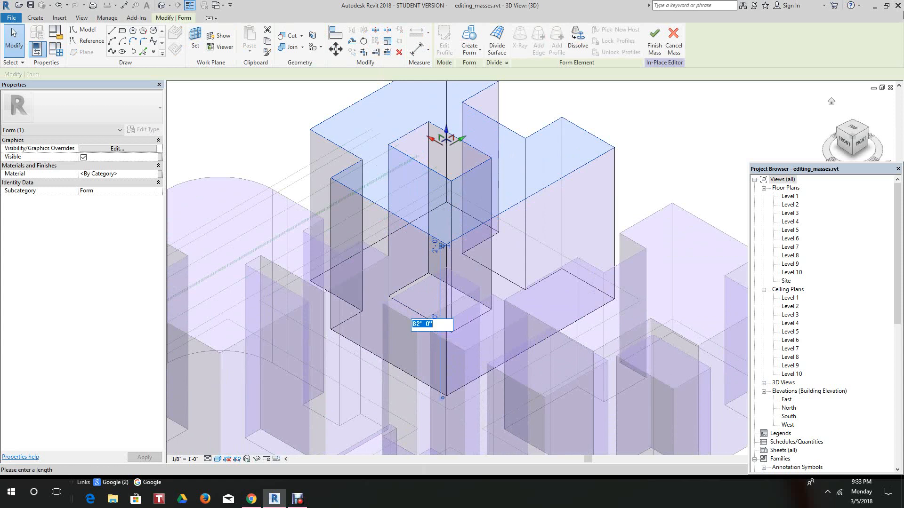
pyautogui.write('10')
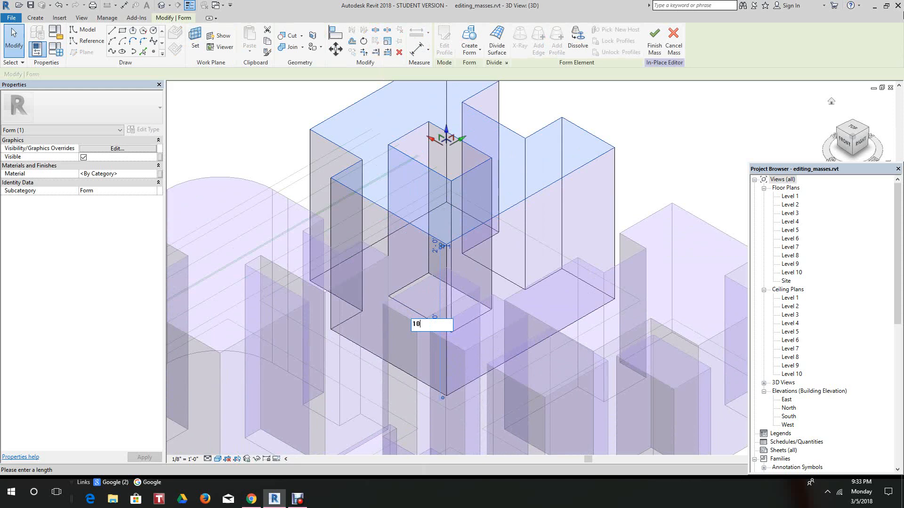
pyautogui.write('0')
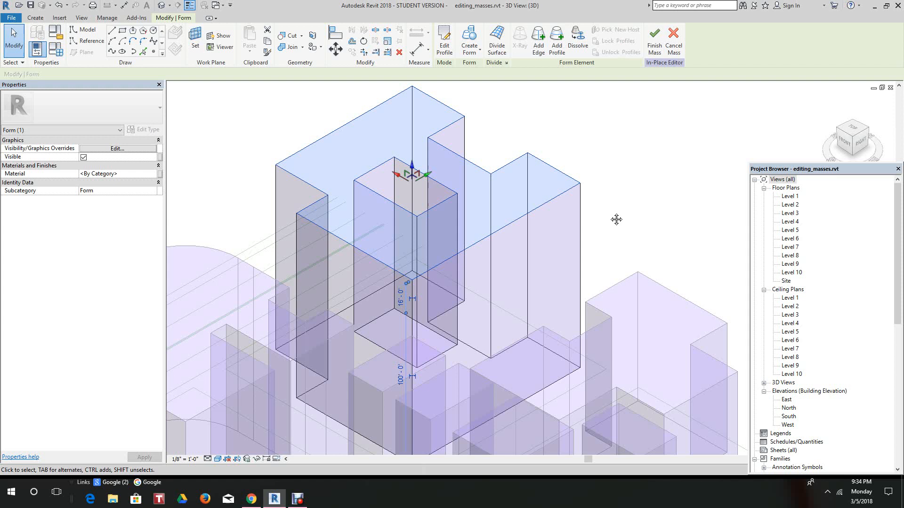
pyautogui.moveTo(515, 83)
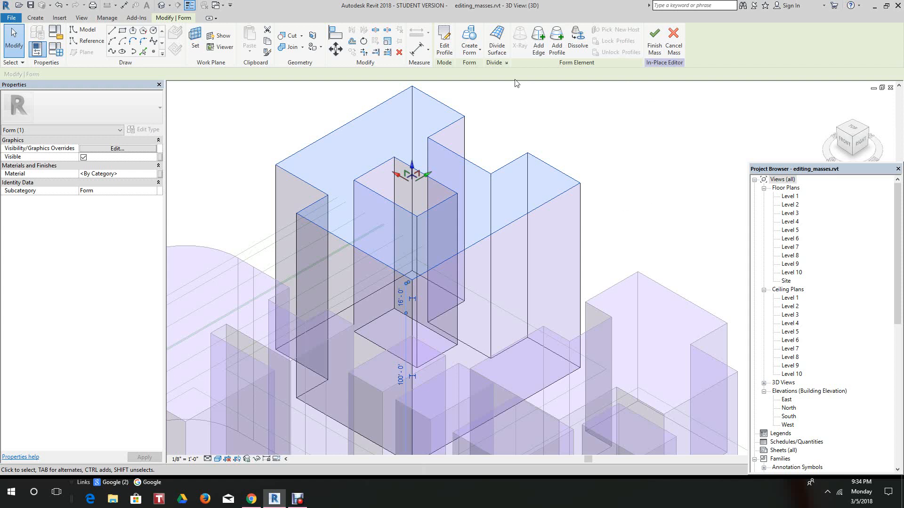
pyautogui.moveTo(795, 423)
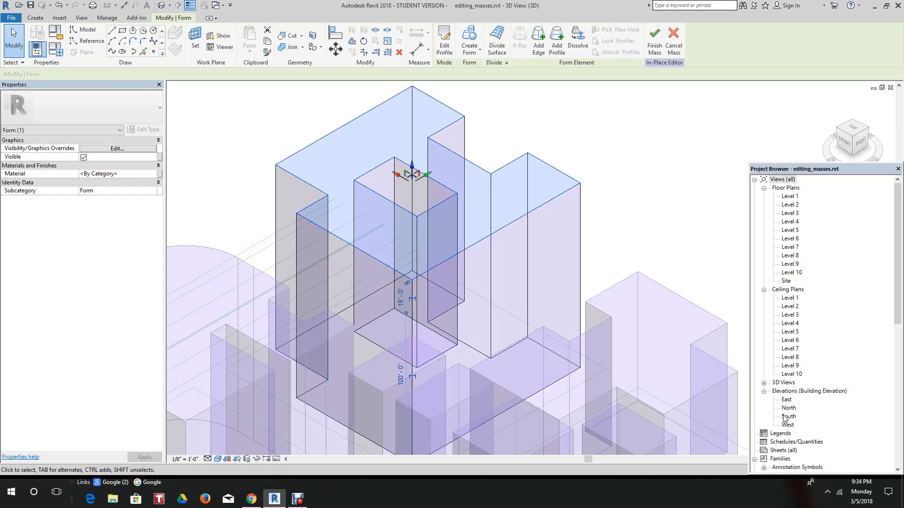
# Step: In the South elevation, align building three's form bottom to the ground line
pyautogui.doubleClick(788, 417)
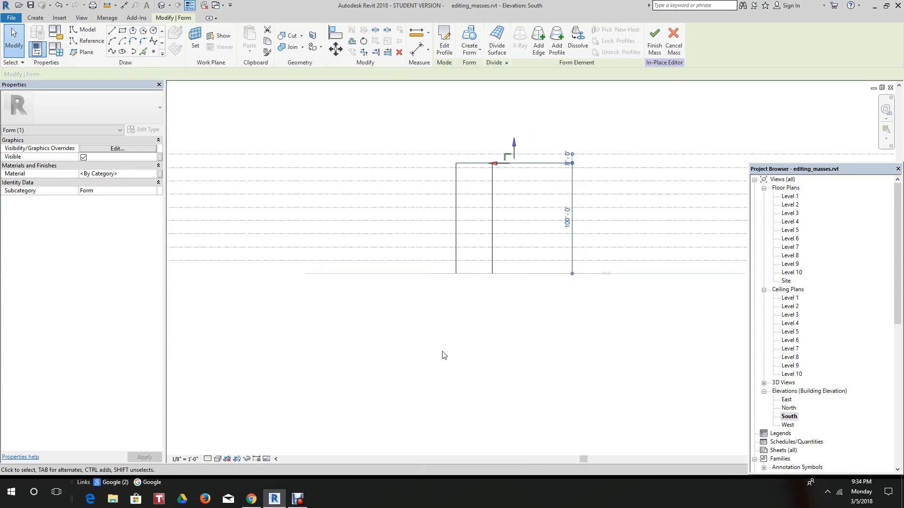
pyautogui.click(219, 459)
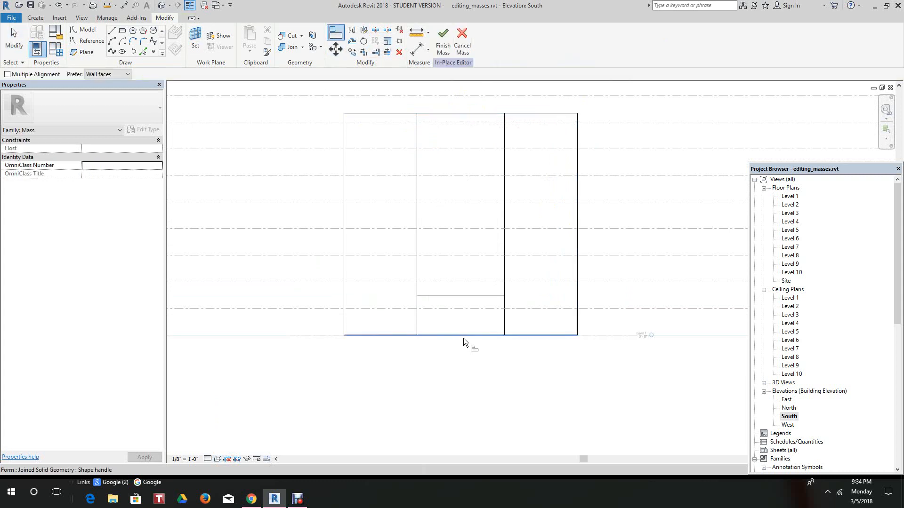
pyautogui.click(447, 334)
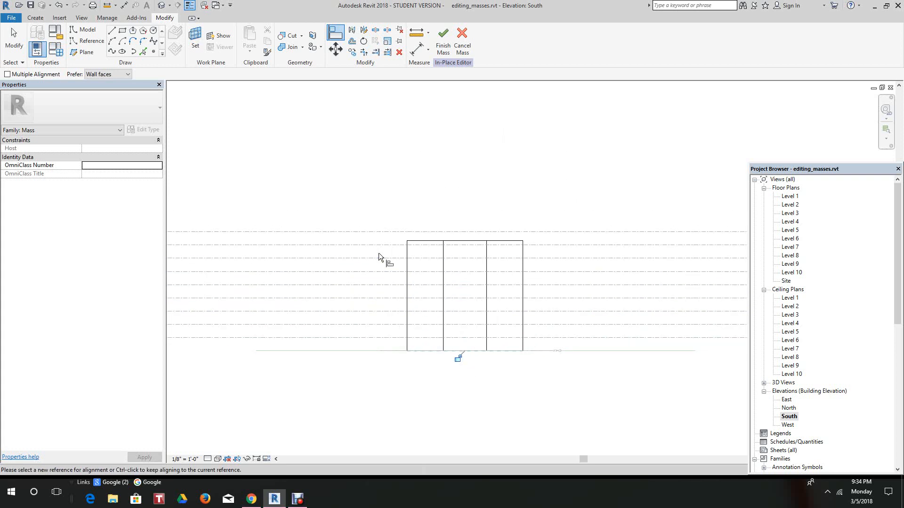
pyautogui.moveTo(293, 128)
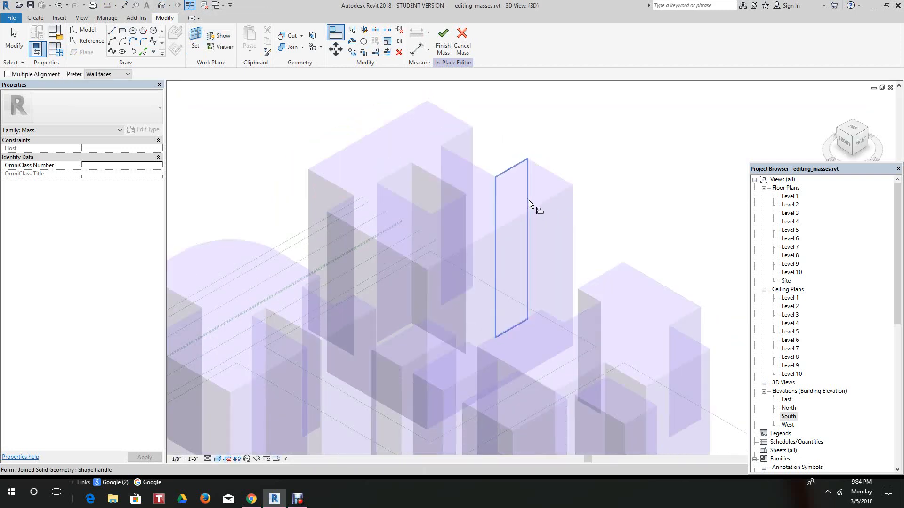
pyautogui.click(442, 41)
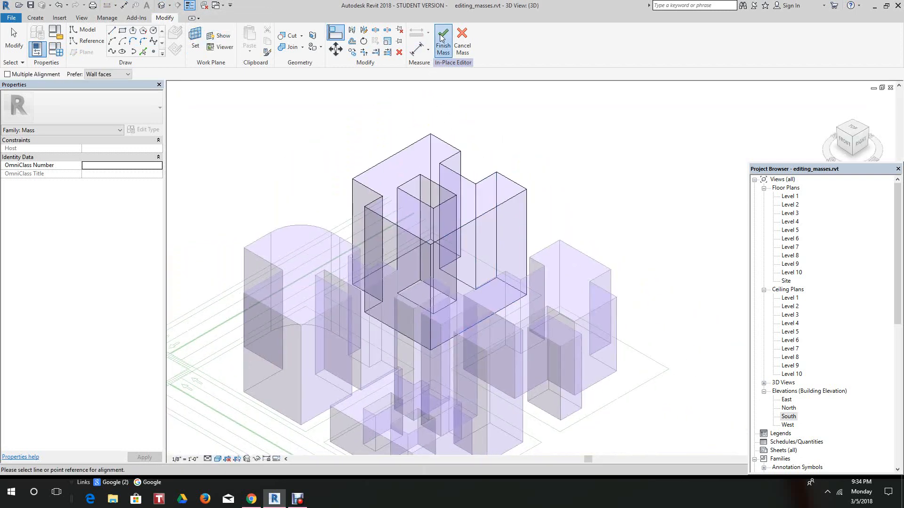
# Step: Finish building three's mass edit and select building four's rounded front mass
pyautogui.click(443, 42)
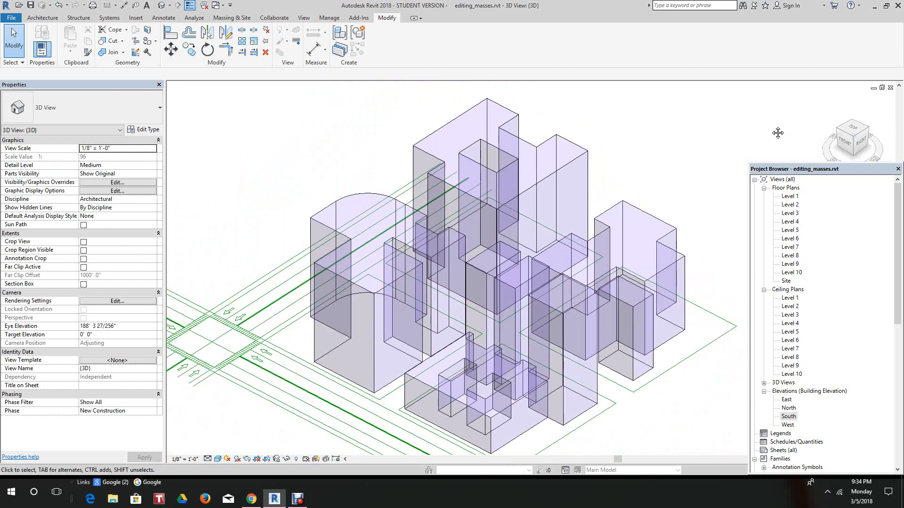
pyautogui.moveTo(713, 116)
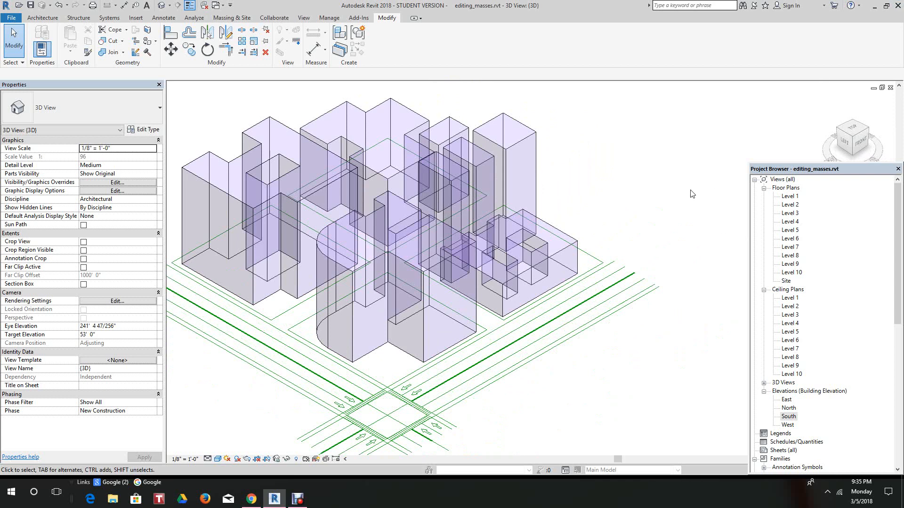
pyautogui.click(392, 288)
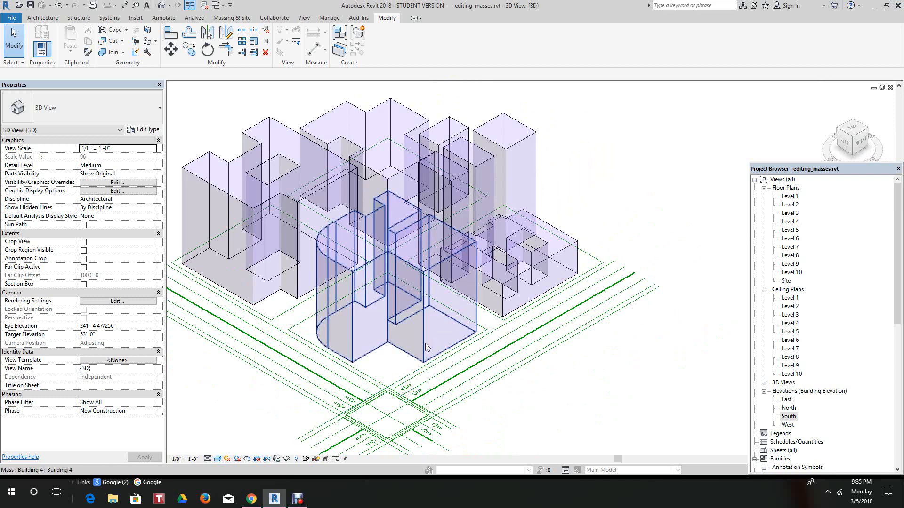
pyautogui.click(513, 259)
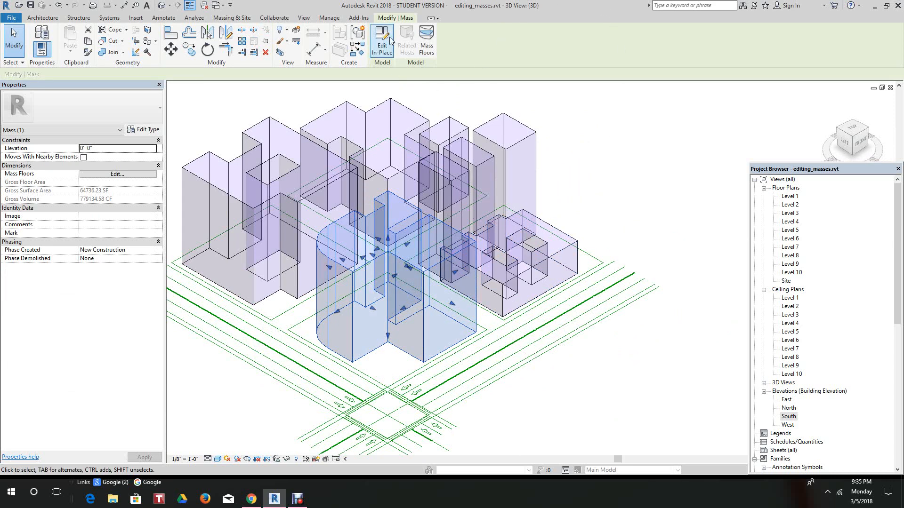
# Step: Edit building four in place, set a work plane on its face, and view it face-on
pyautogui.click(382, 41)
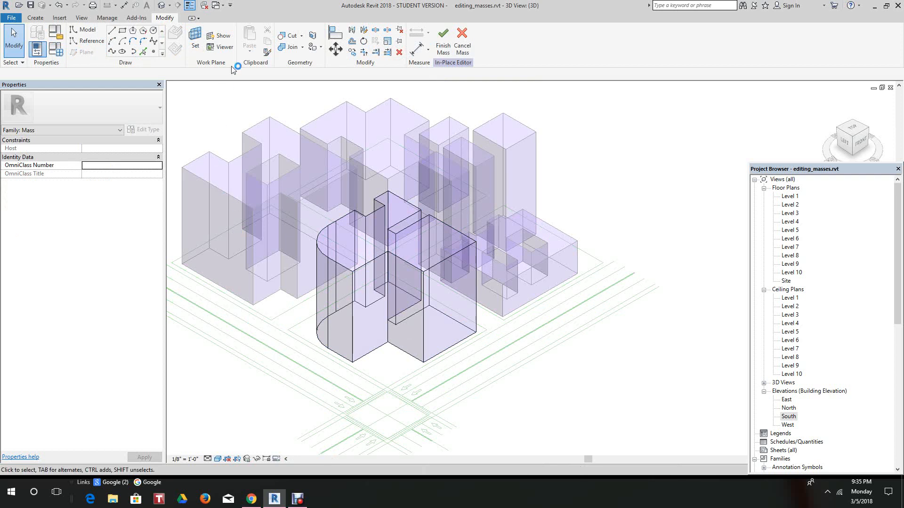
pyautogui.moveTo(195, 38)
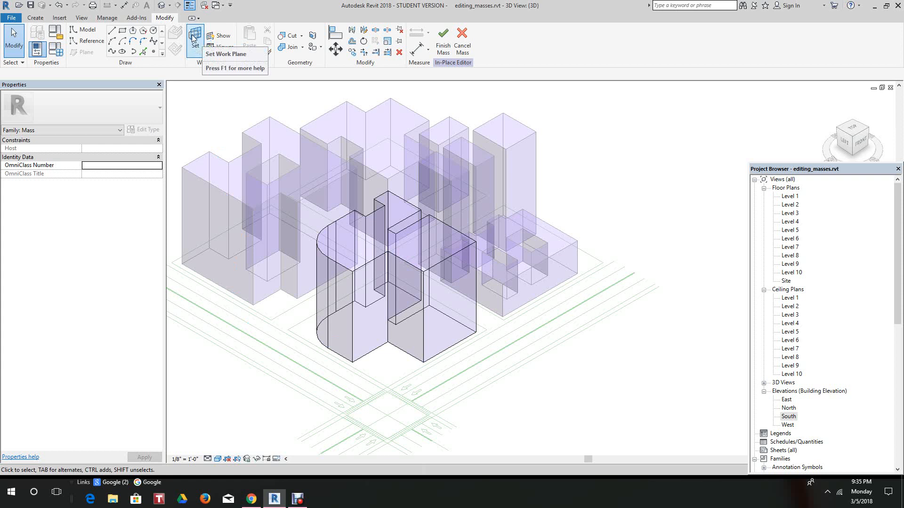
pyautogui.click(195, 38)
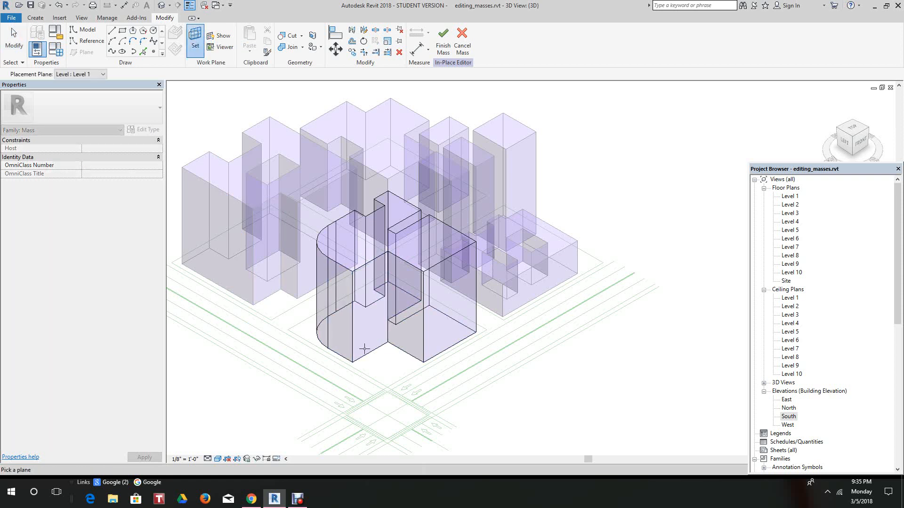
pyautogui.moveTo(364, 351)
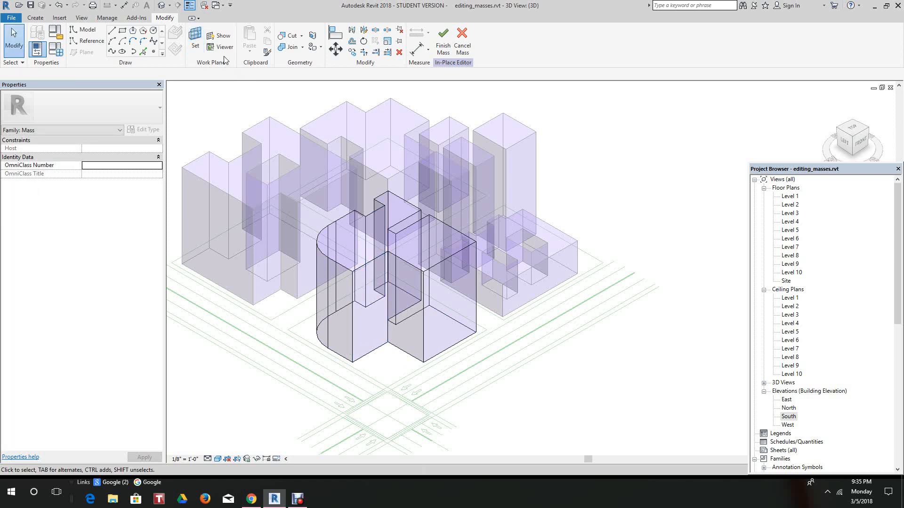
pyautogui.click(225, 46)
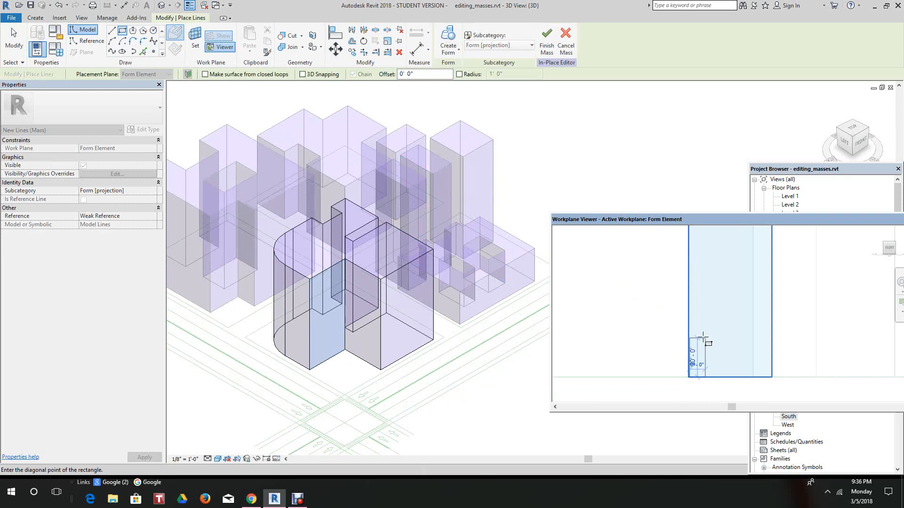
pyautogui.moveTo(709, 339)
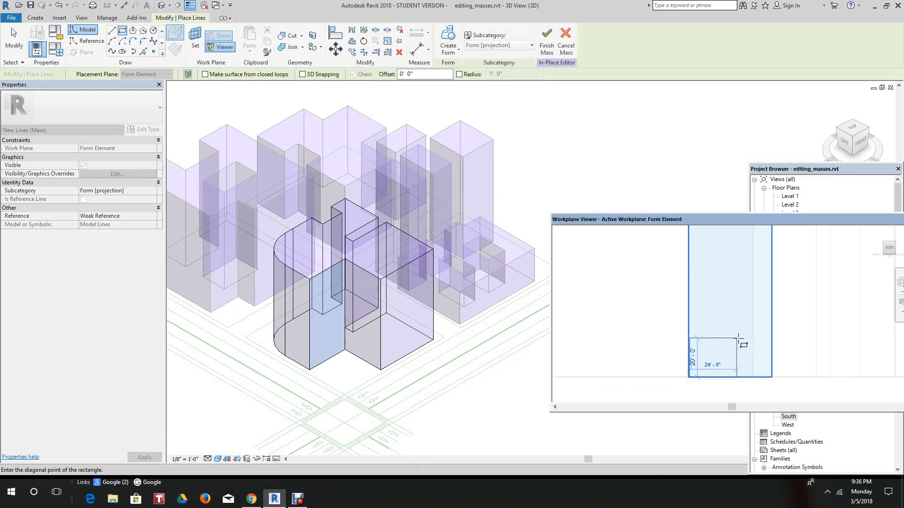
pyautogui.moveTo(765, 339)
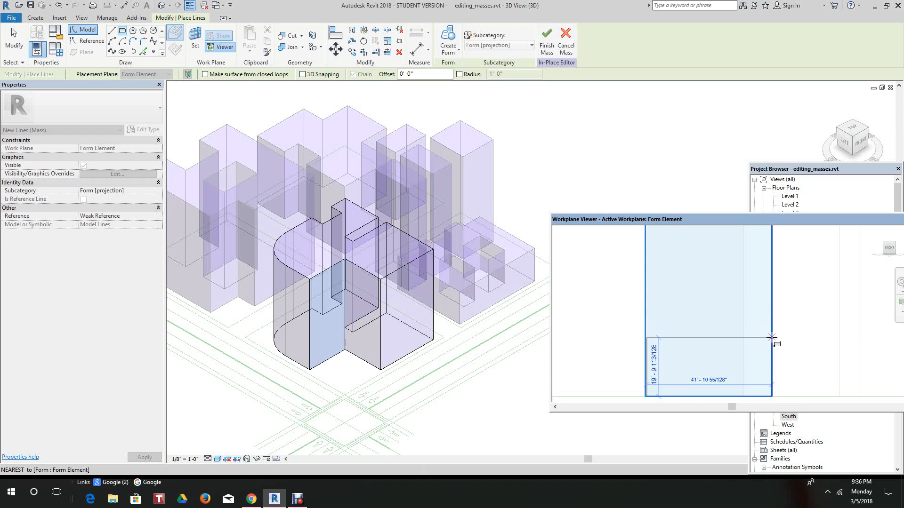
pyautogui.moveTo(773, 337)
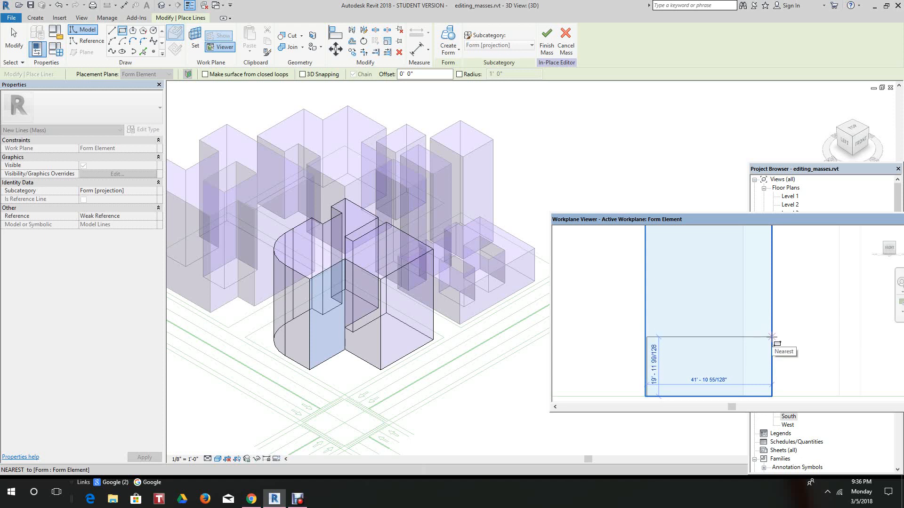
pyautogui.moveTo(776, 341)
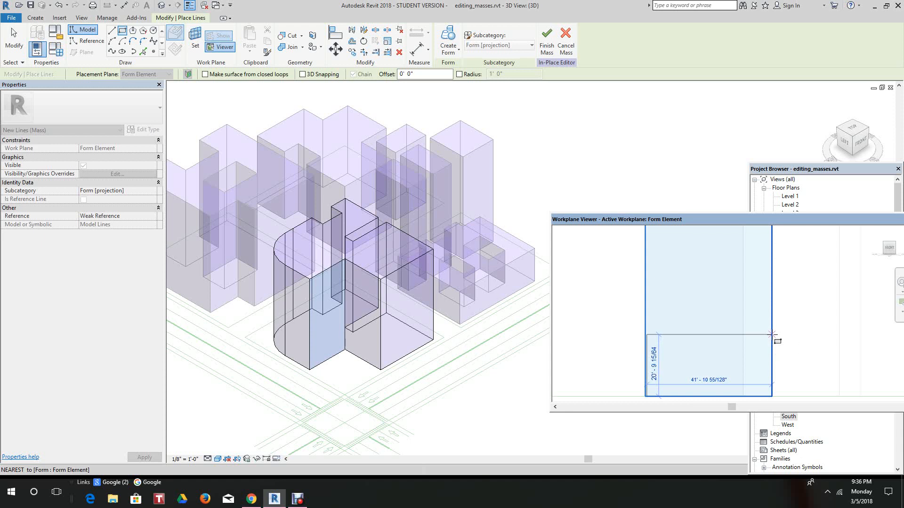
pyautogui.moveTo(772, 334)
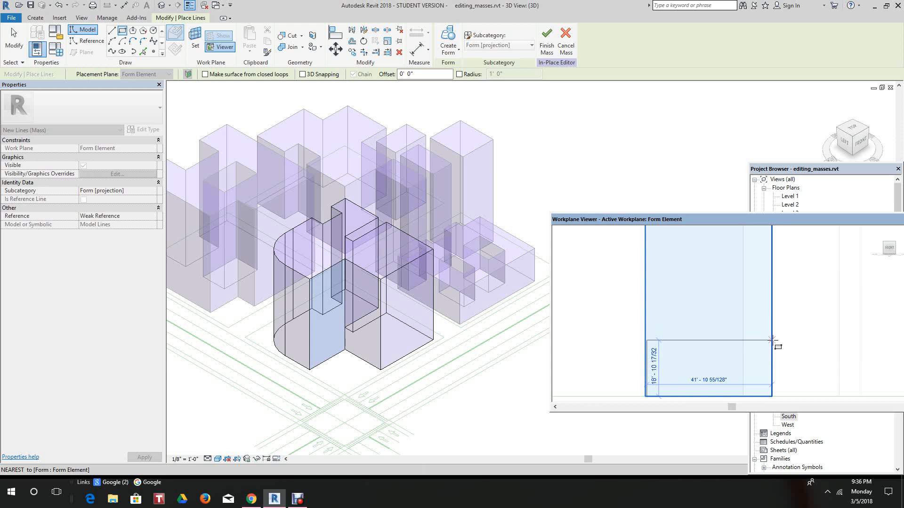
pyautogui.moveTo(771, 339)
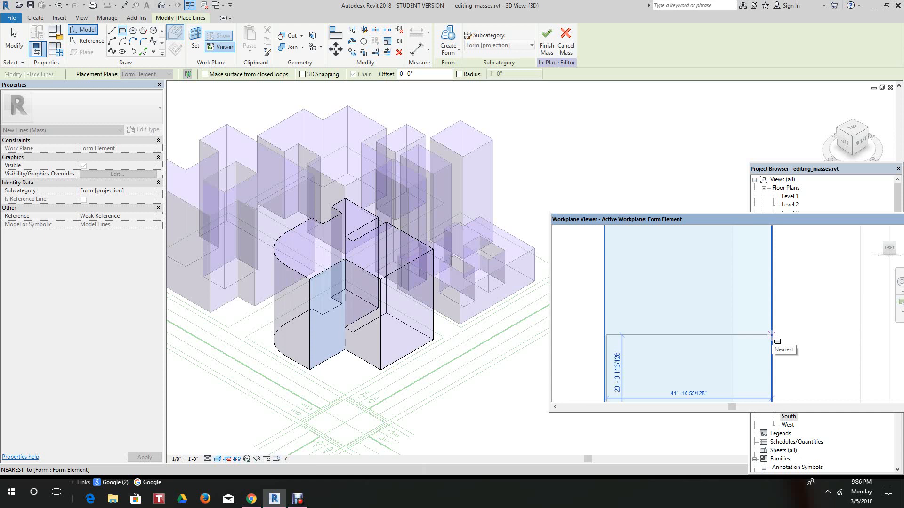
pyautogui.moveTo(777, 342)
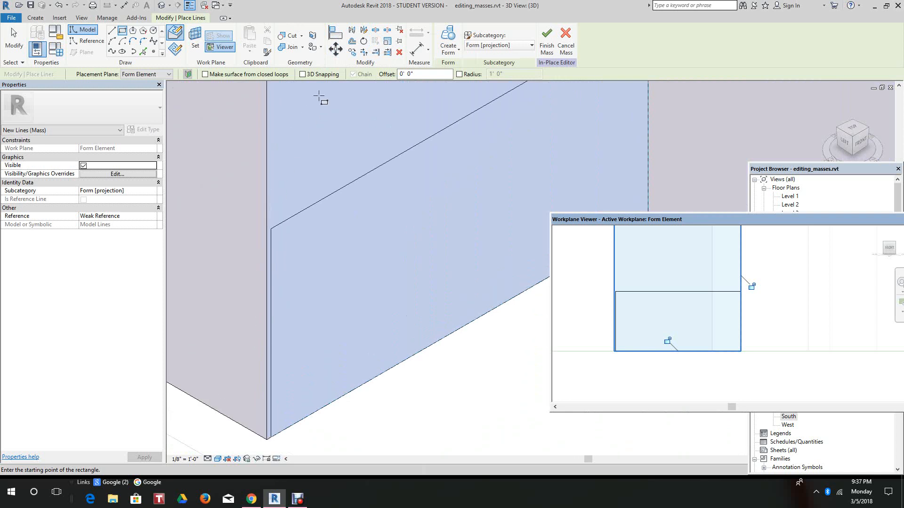
pyautogui.moveTo(223, 383)
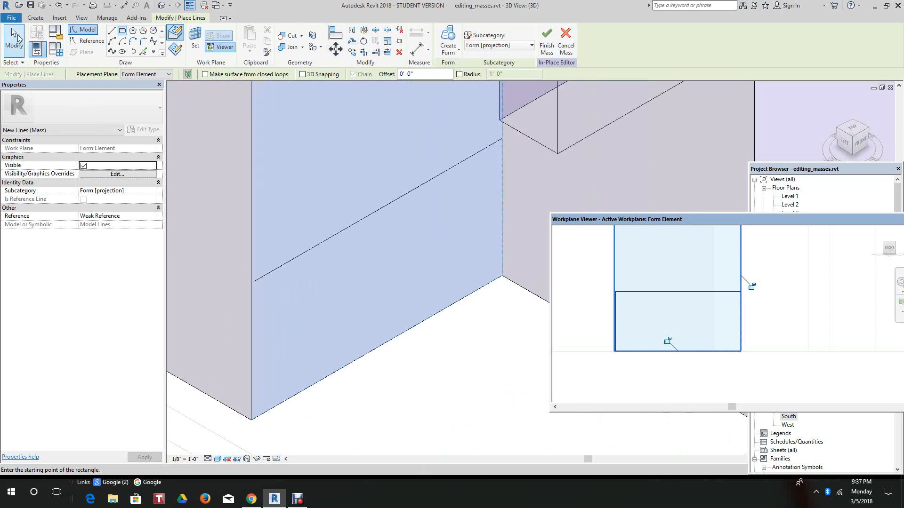
pyautogui.moveTo(239, 372)
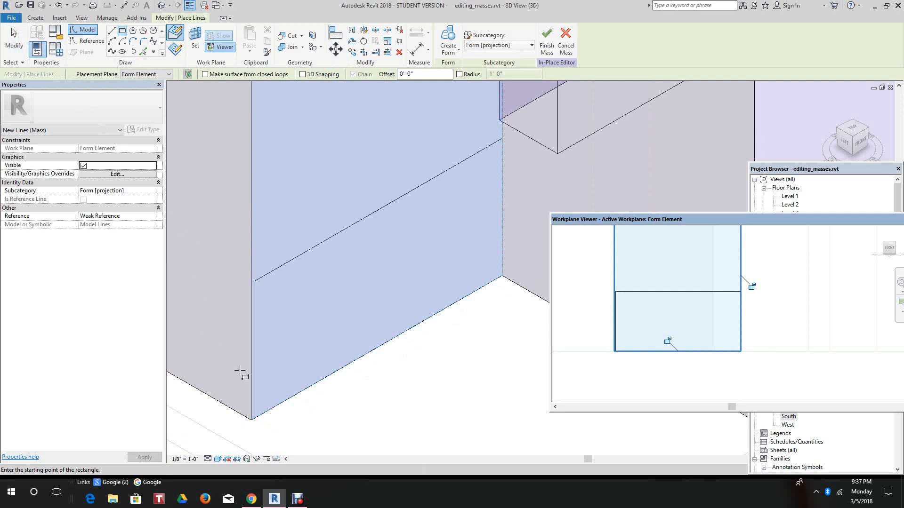
pyautogui.moveTo(12, 33)
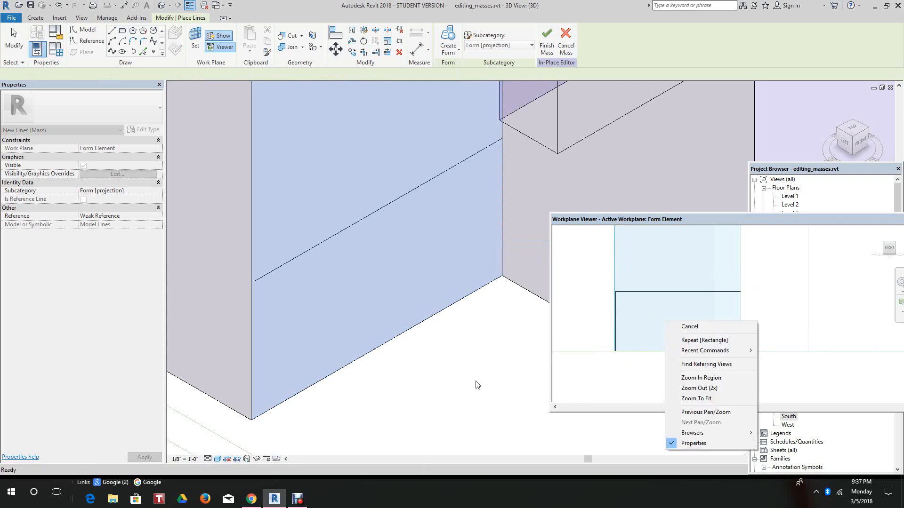
# Step: End drawing after placing the rectangular model-line profile on building four's face
pyautogui.click(689, 326)
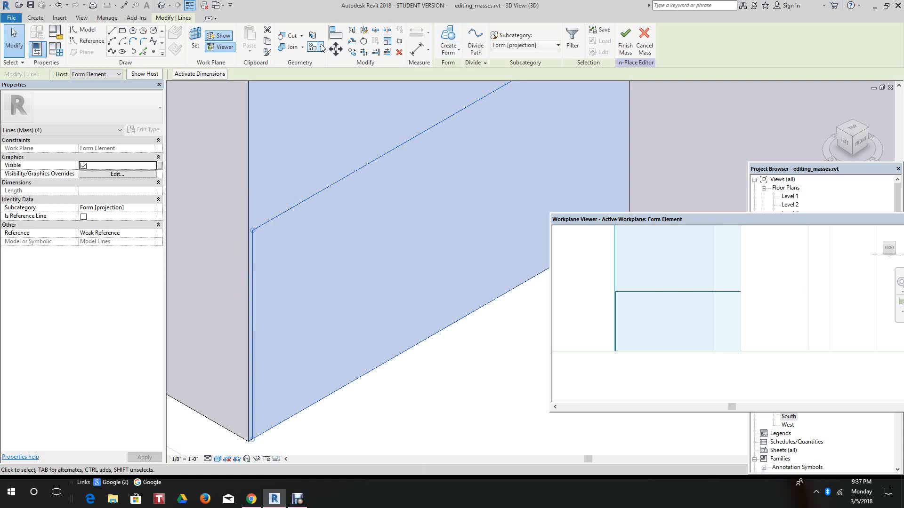
# Step: Begin aligning the rectangle's edges to the edges of building four's face
pyautogui.click(336, 31)
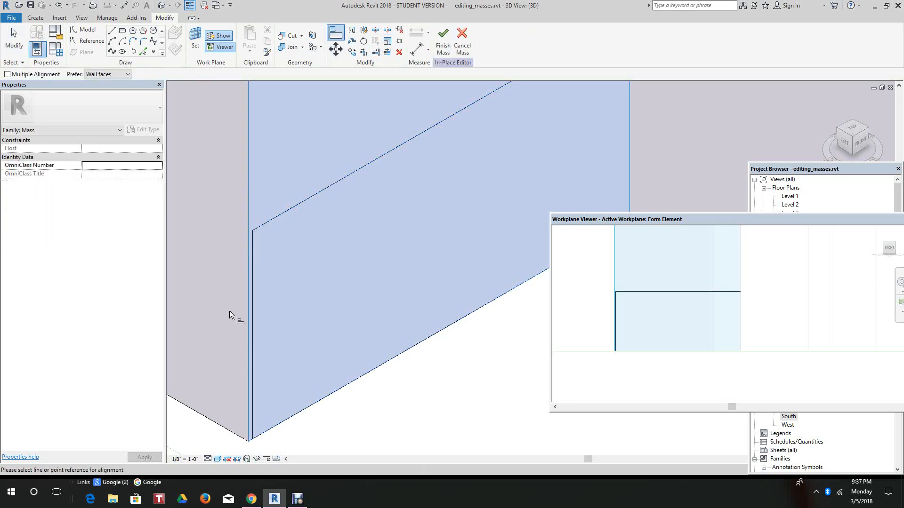
pyautogui.moveTo(246, 311)
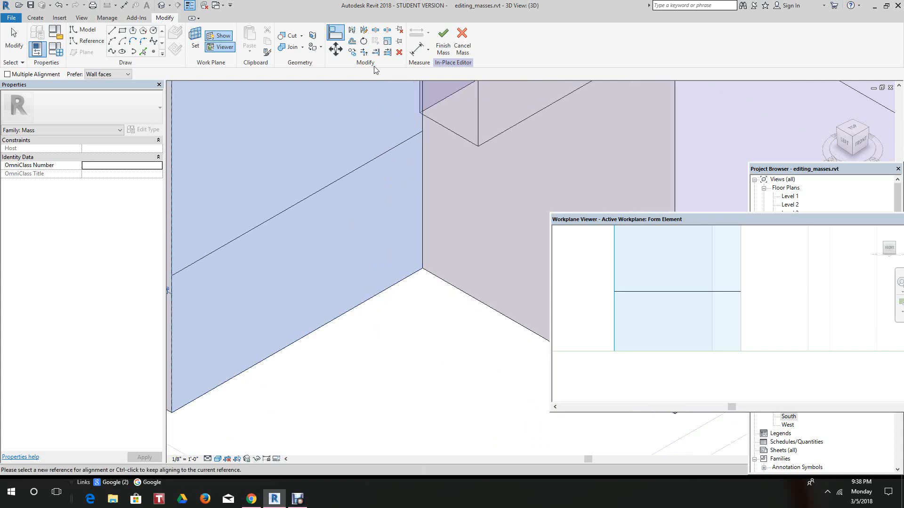
pyautogui.moveTo(322, 28)
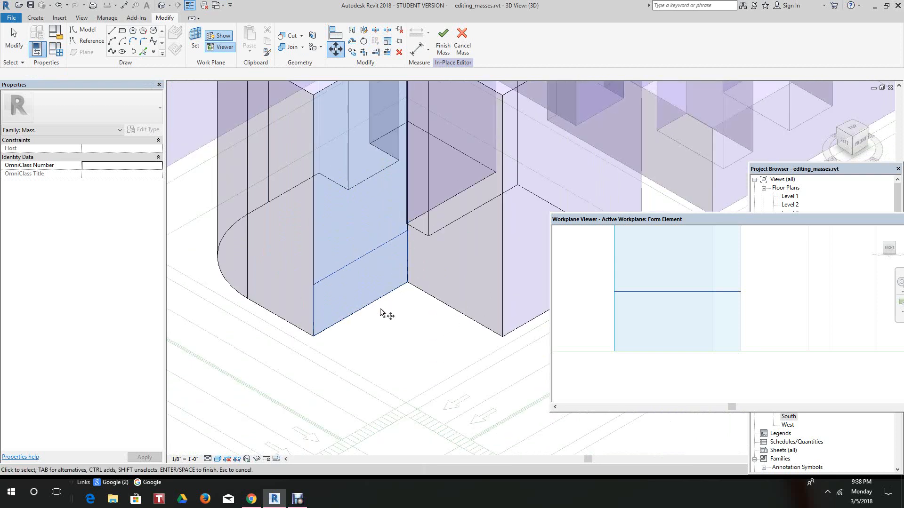
pyautogui.moveTo(389, 316)
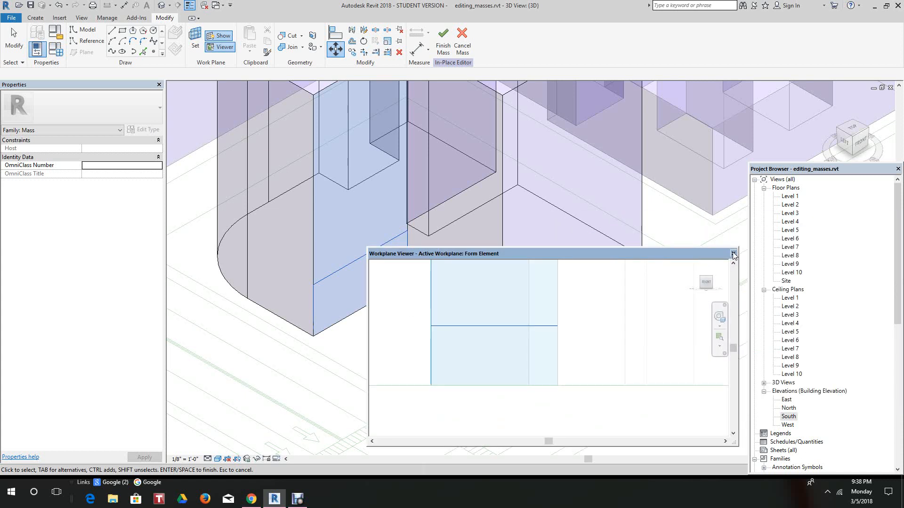
# Step: Cut building four with a void form from the rectangle and finish the mass
pyautogui.click(732, 254)
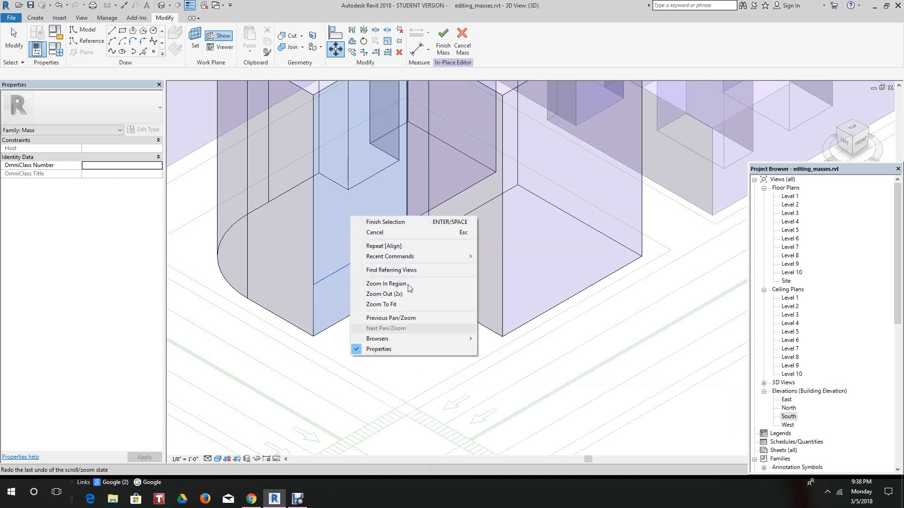
pyautogui.moveTo(388, 232)
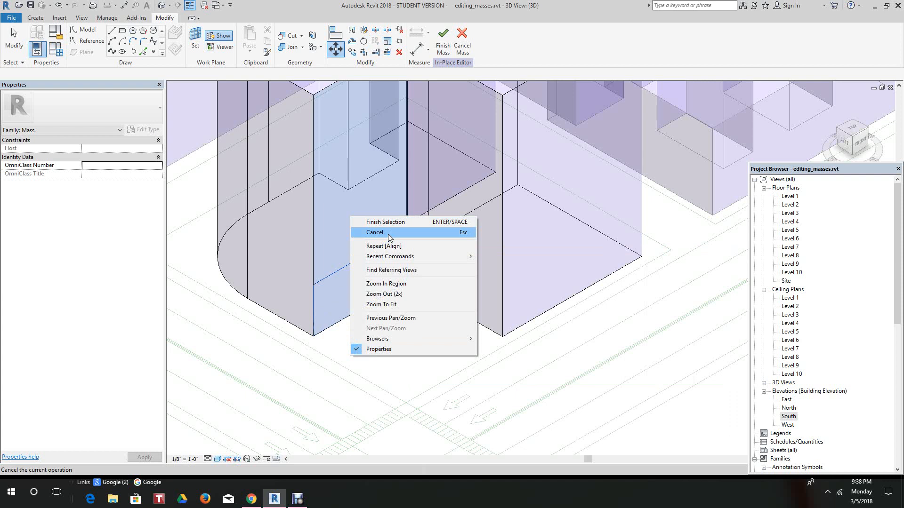
pyautogui.click(374, 232)
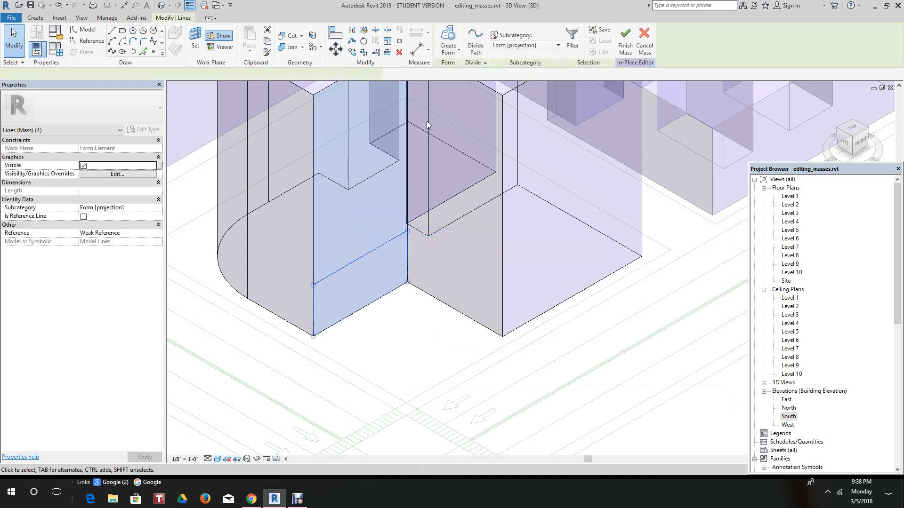
pyautogui.click(447, 39)
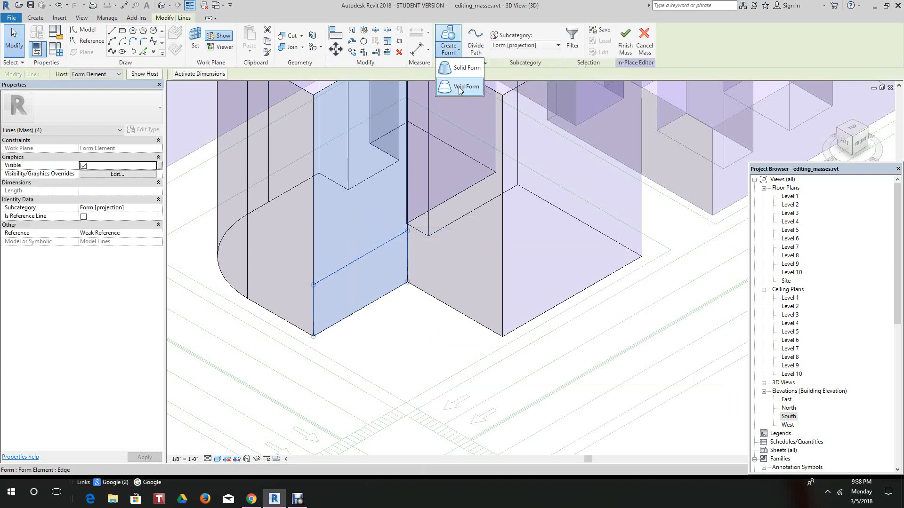
pyautogui.click(466, 87)
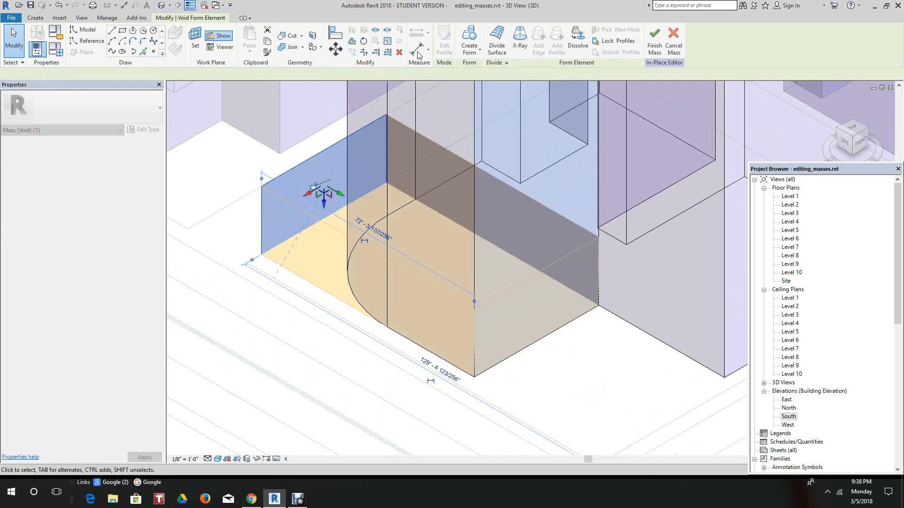
pyautogui.moveTo(654, 34)
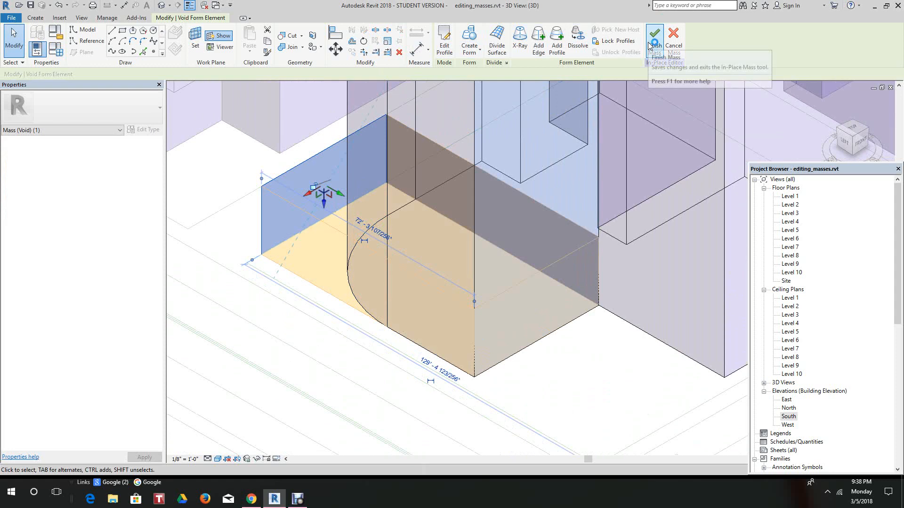
pyautogui.click(655, 33)
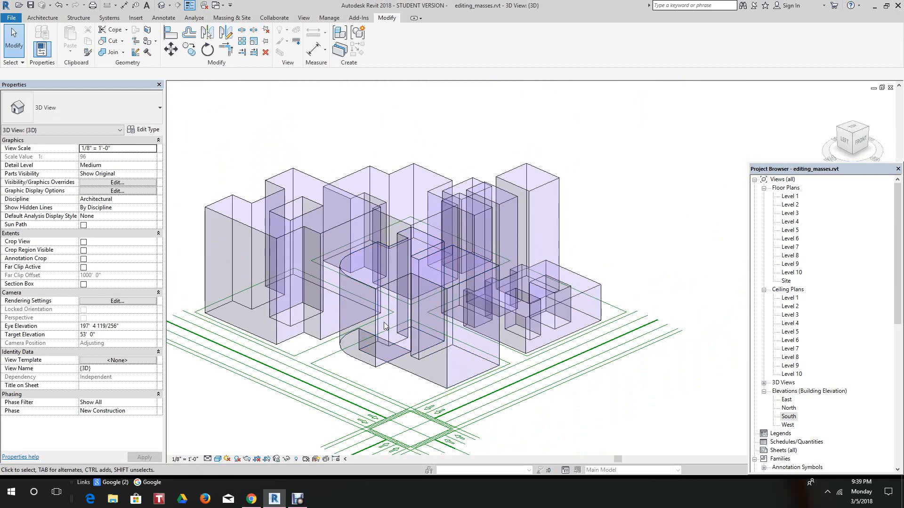
pyautogui.moveTo(383, 329)
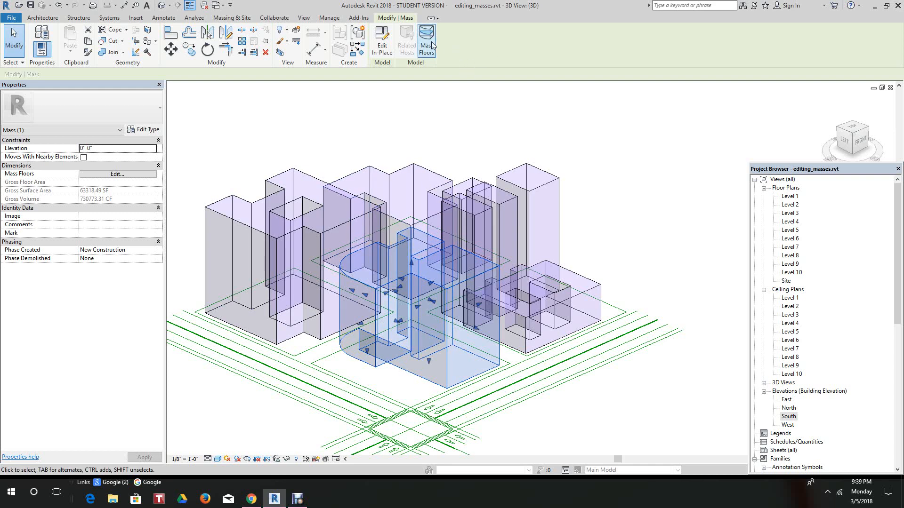
# Step: Create mass floors on building four at Level 1 through Level 10
pyautogui.click(426, 39)
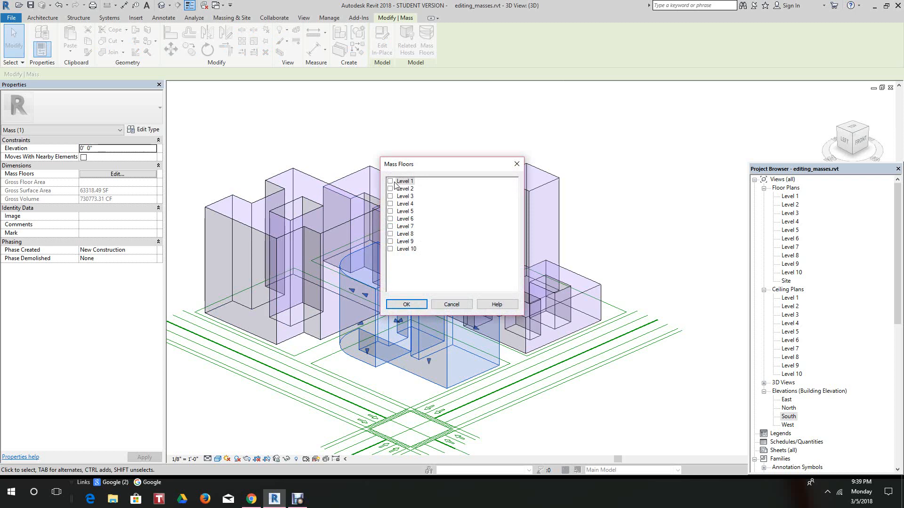
pyautogui.click(390, 180)
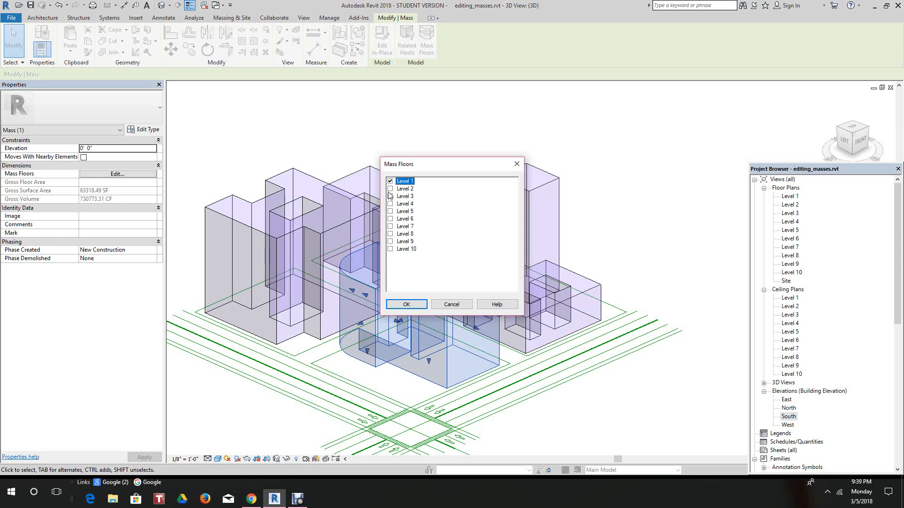
pyautogui.click(390, 196)
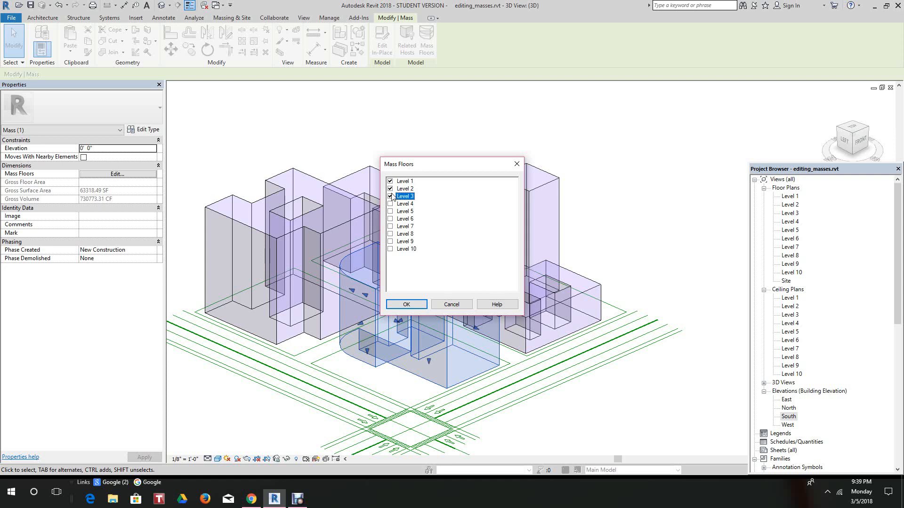
pyautogui.click(390, 211)
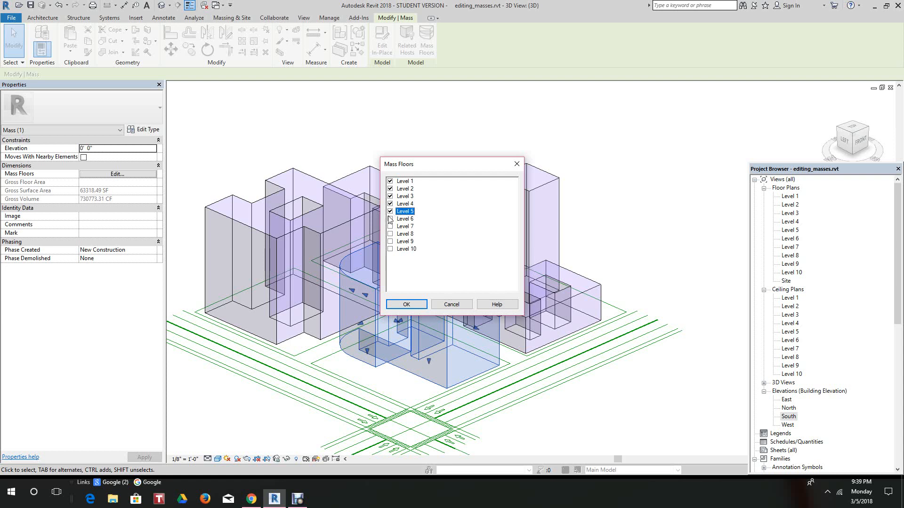
pyautogui.click(390, 219)
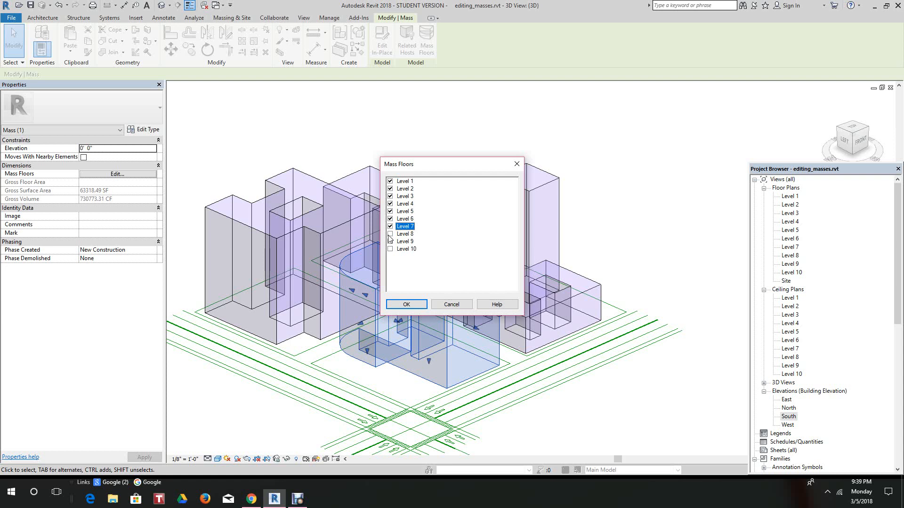
pyautogui.click(391, 234)
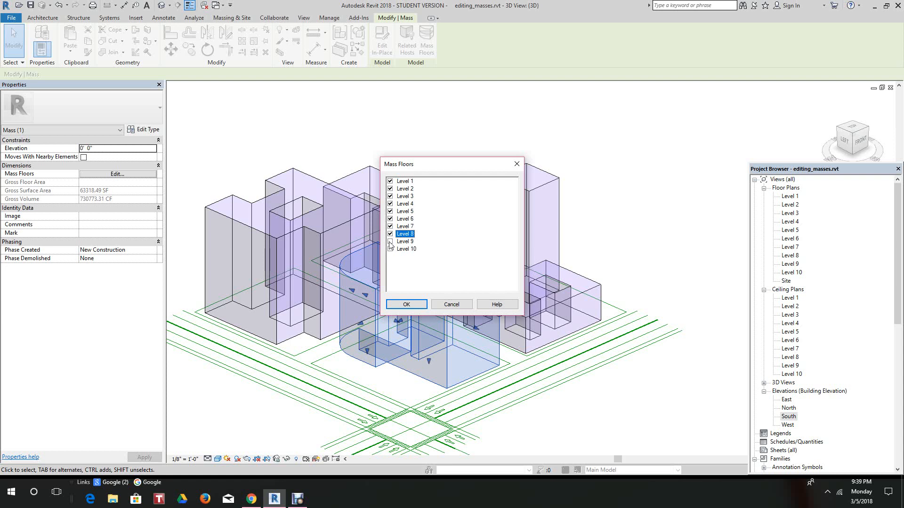
pyautogui.click(391, 240)
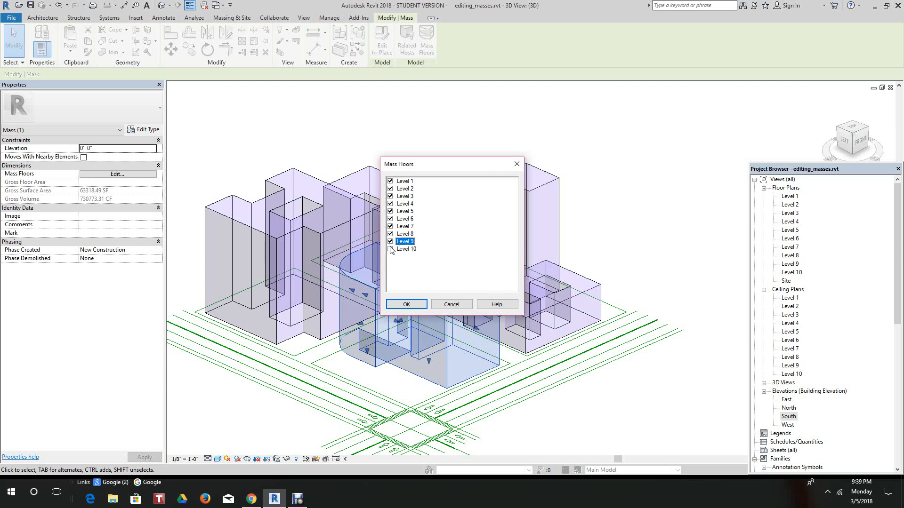
pyautogui.click(390, 248)
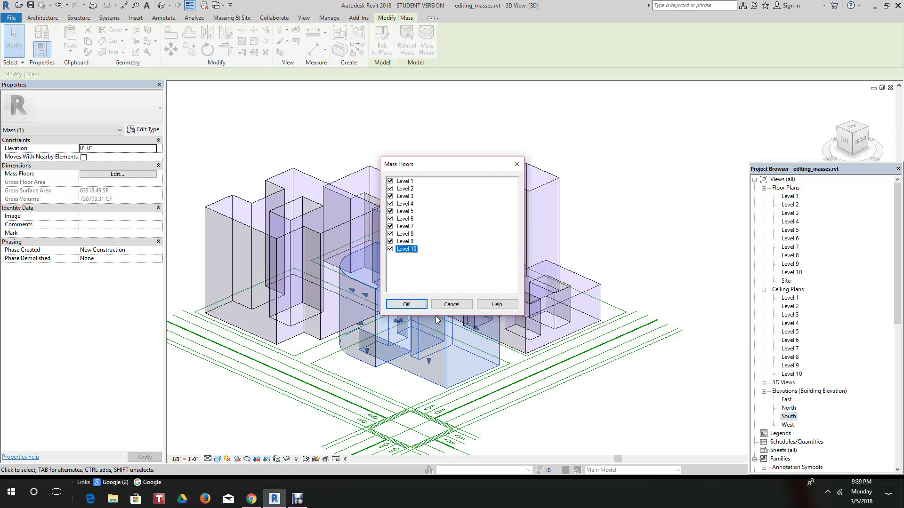
pyautogui.moveTo(433, 324)
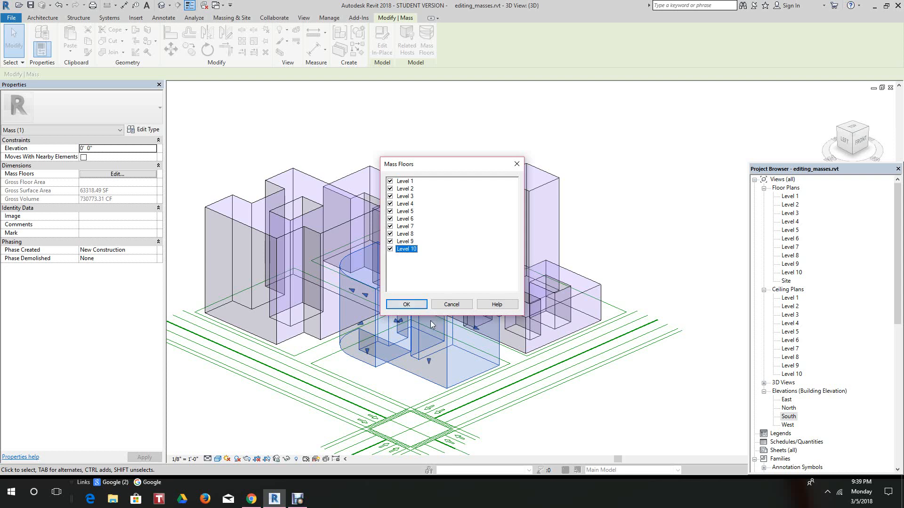
pyautogui.moveTo(406, 305)
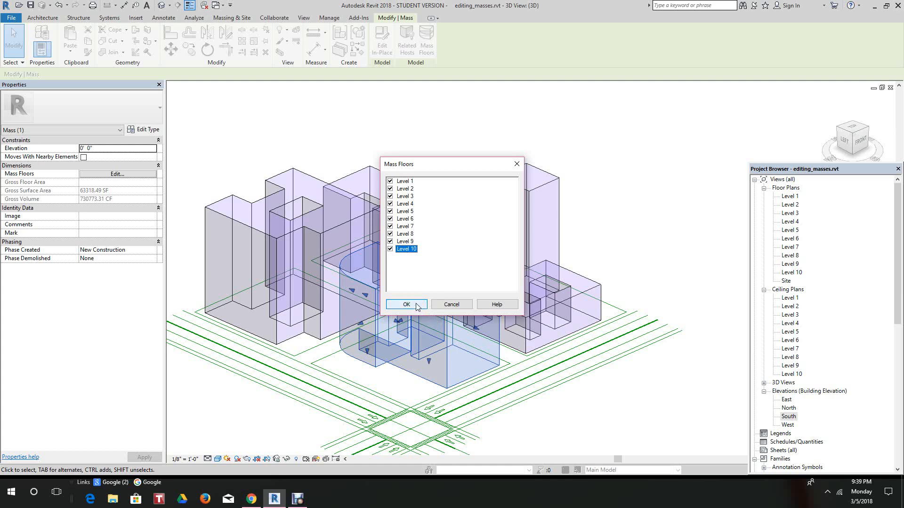
pyautogui.click(405, 304)
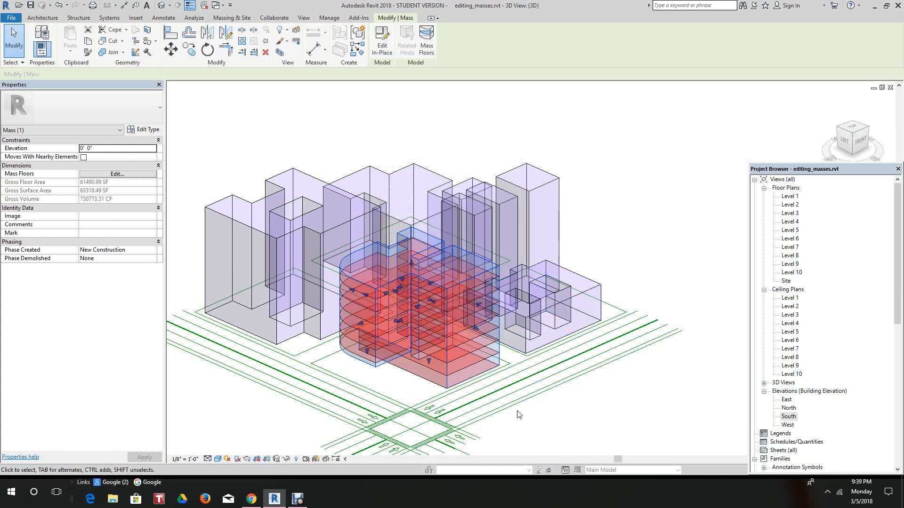
pyautogui.click(536, 410)
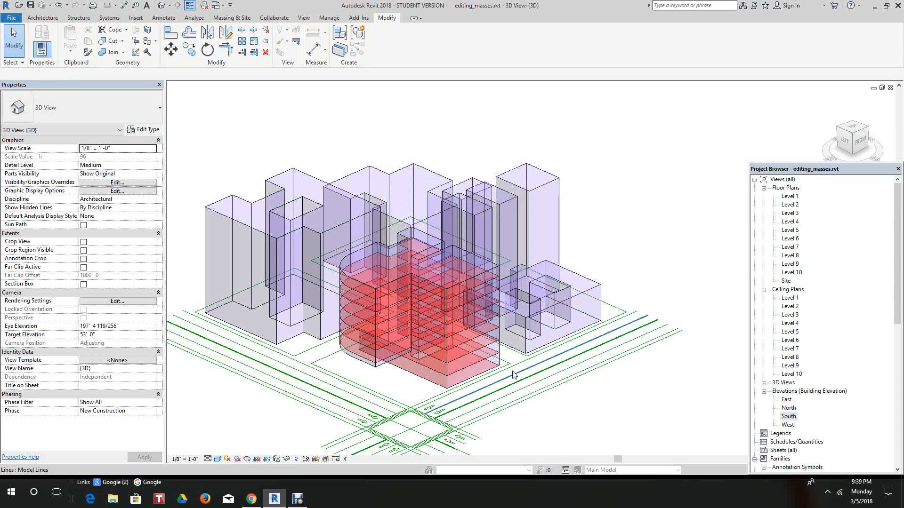
pyautogui.moveTo(511, 373)
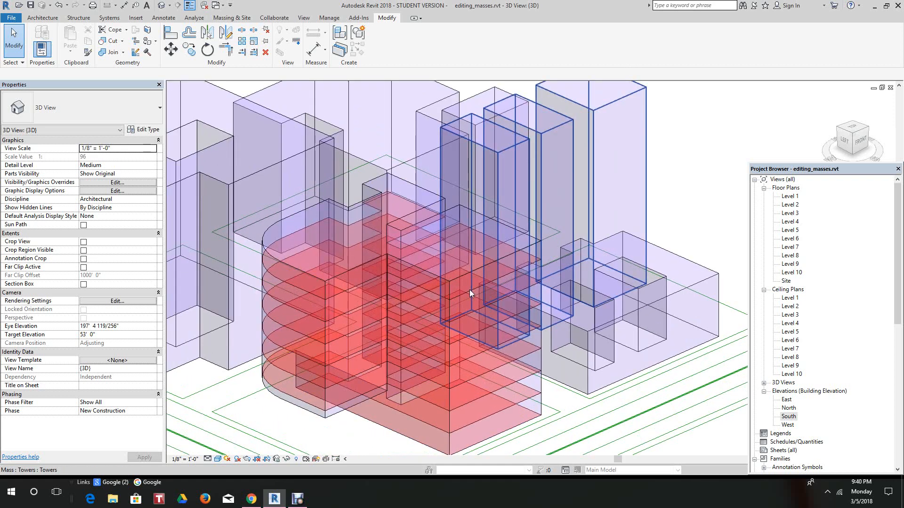
pyautogui.moveTo(470, 294)
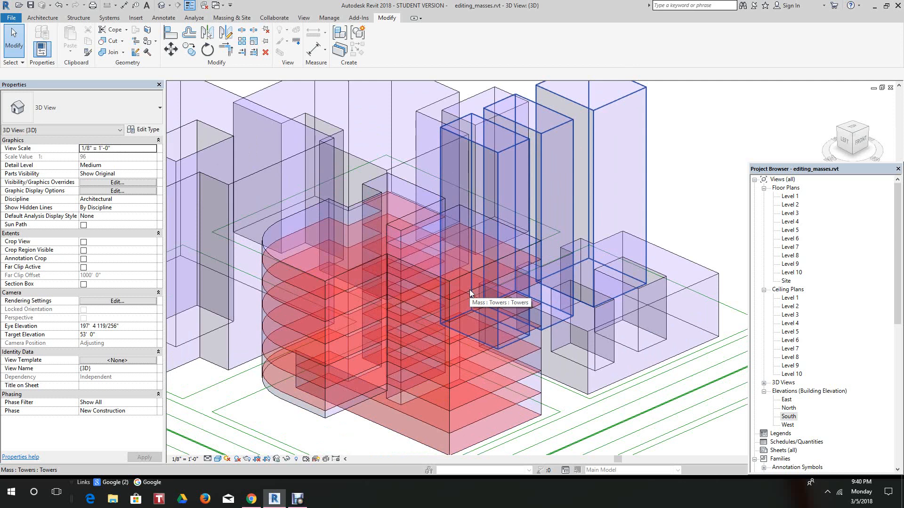
pyautogui.moveTo(470, 293)
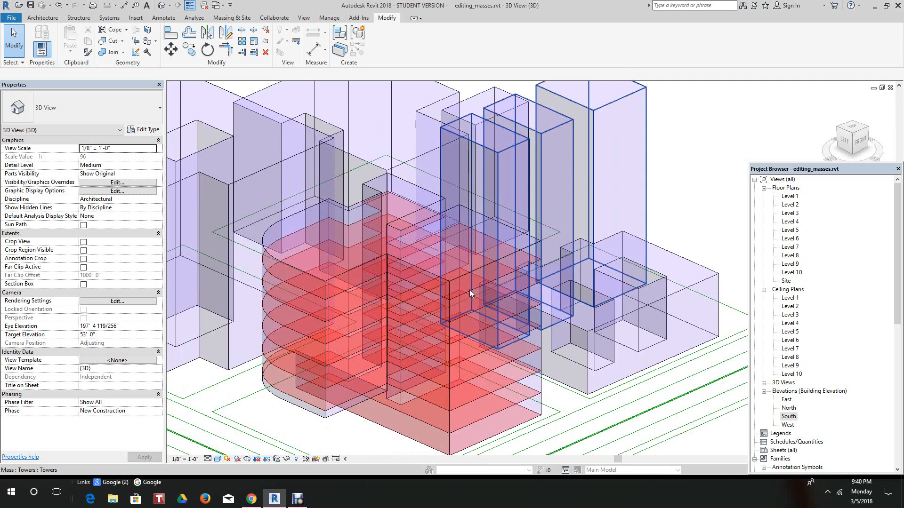
pyautogui.click(680, 155)
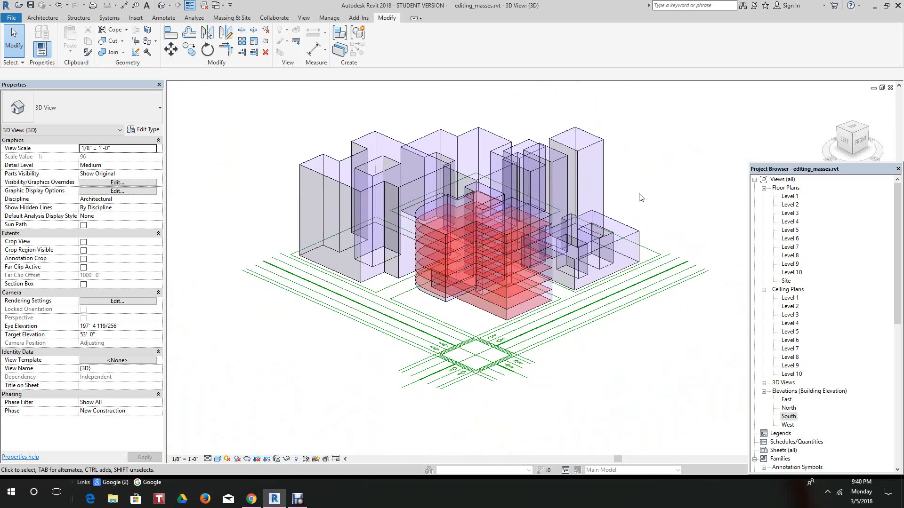
pyautogui.moveTo(298, 499)
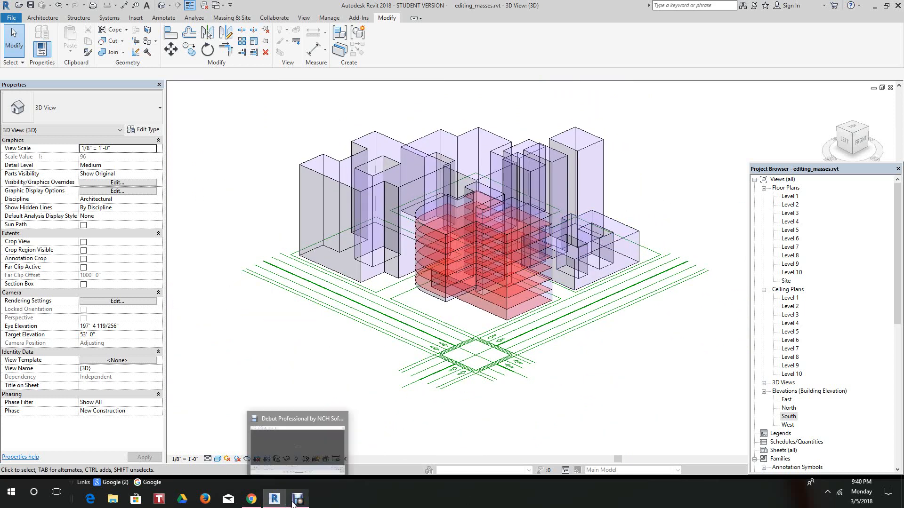